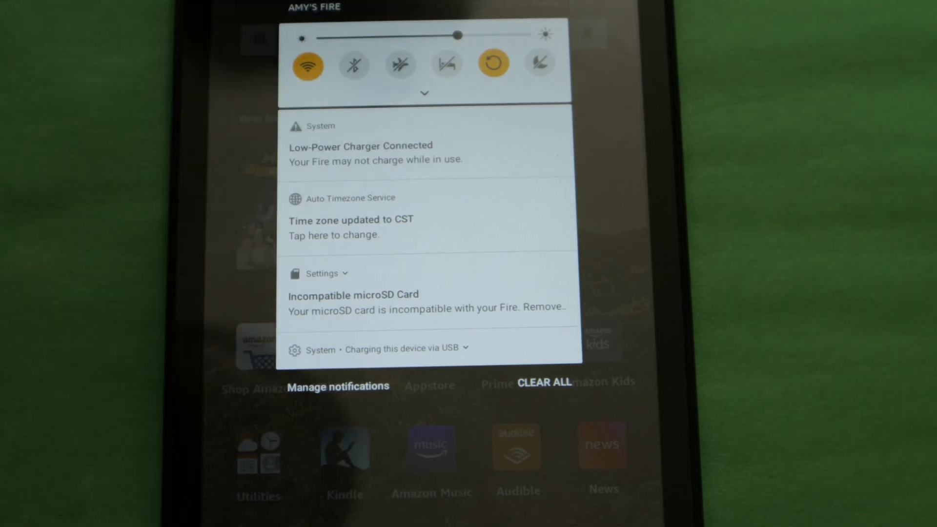
Factory-reset the tablet via Settings > Device Options > Reset to Factory Defaults.
{"action": "left_click", "coordinate": [424, 93]}
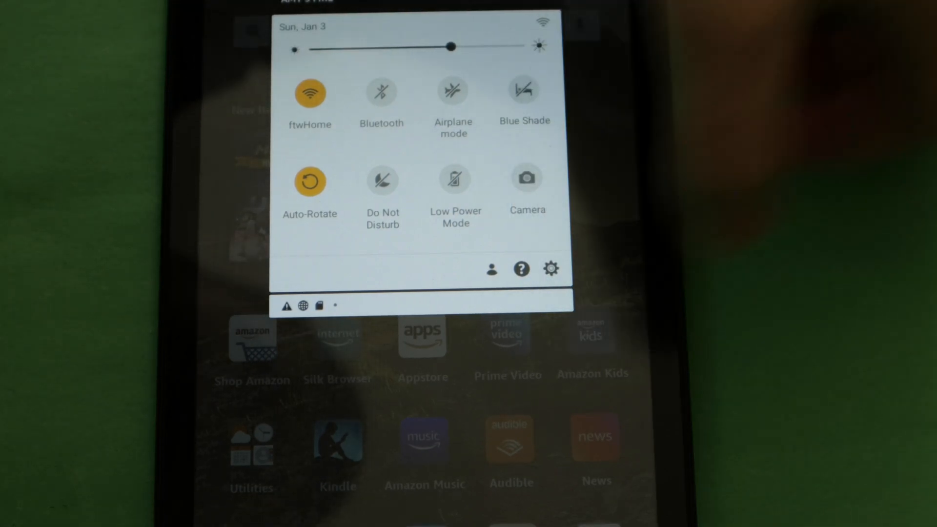
{"action": "left_click", "coordinate": [550, 268]}
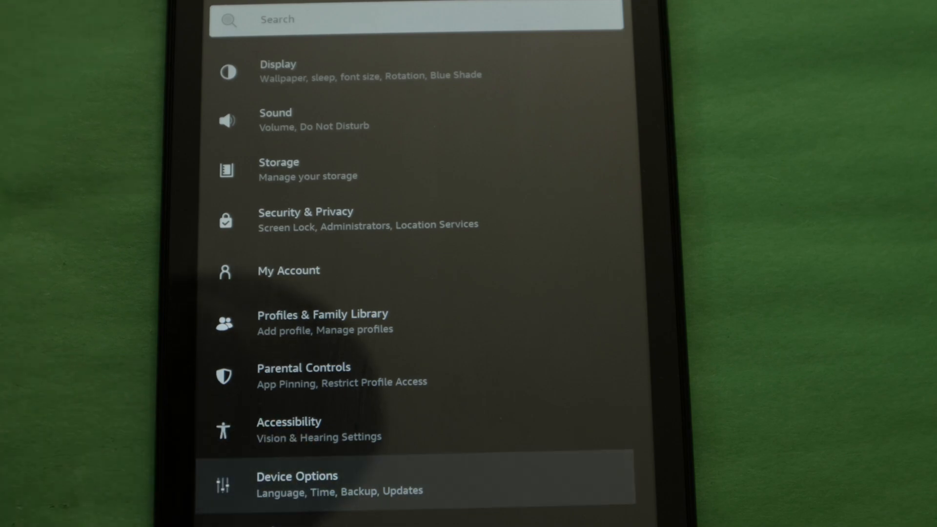
{"action": "left_click", "coordinate": [298, 482]}
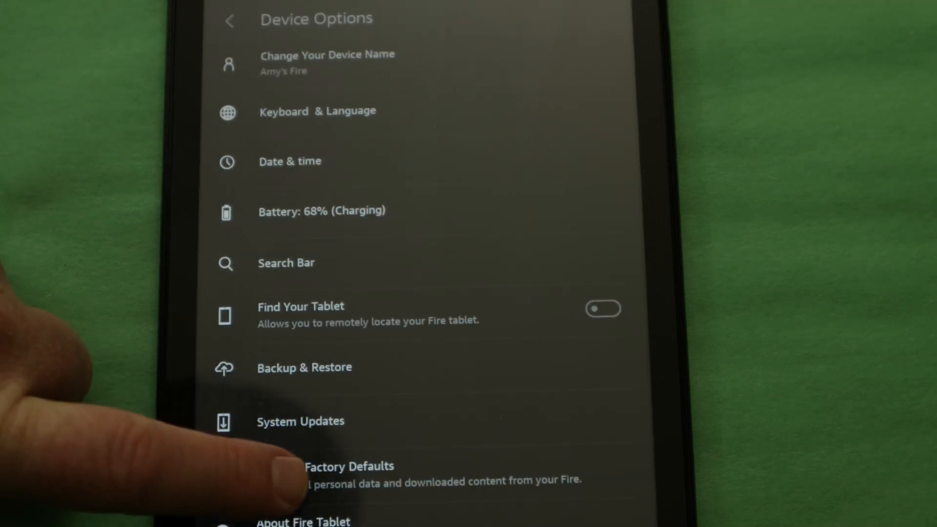
{"action": "left_click", "coordinate": [323, 472]}
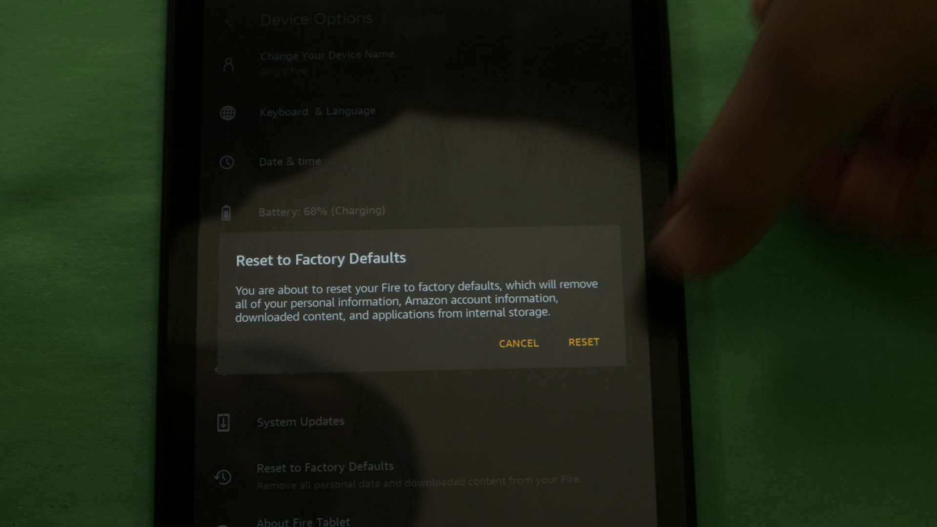
{"action": "left_click", "coordinate": [518, 343]}
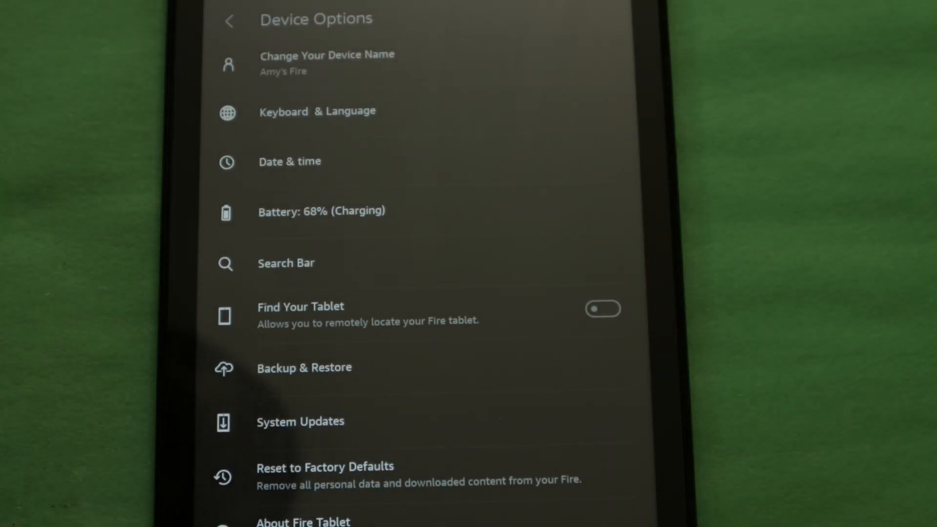
{"action": "left_click", "coordinate": [325, 467]}
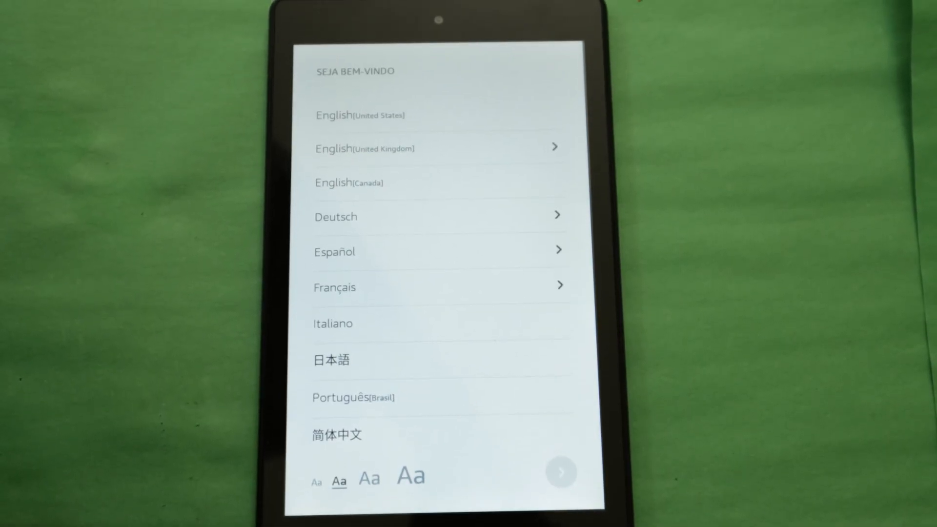
Choose English (United States) as the language and continue past the Alexa introduction.
{"action": "left_click", "coordinate": [335, 434]}
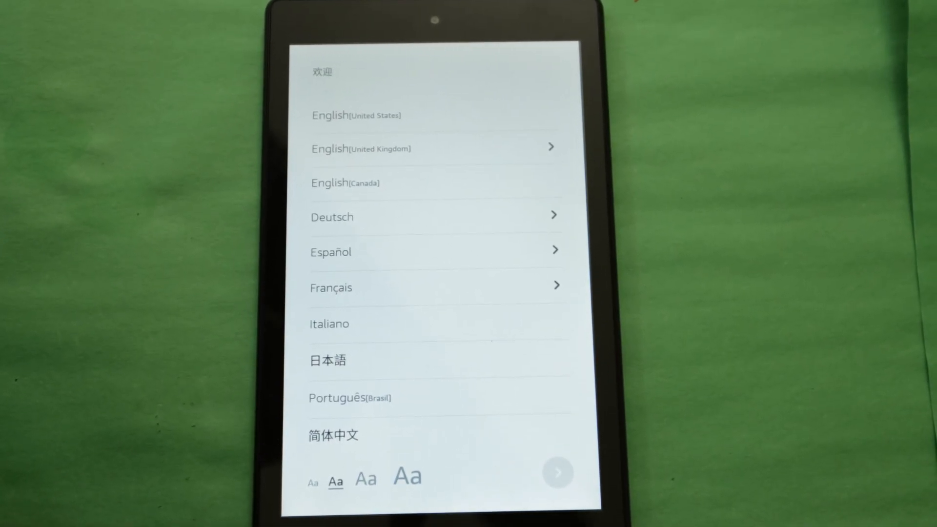
{"action": "left_click", "coordinate": [355, 114]}
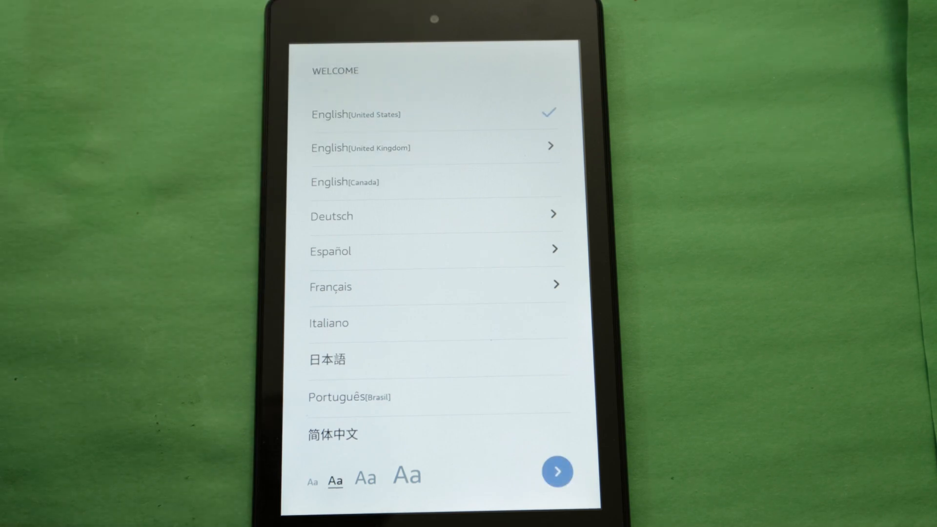
{"action": "left_click", "coordinate": [557, 471]}
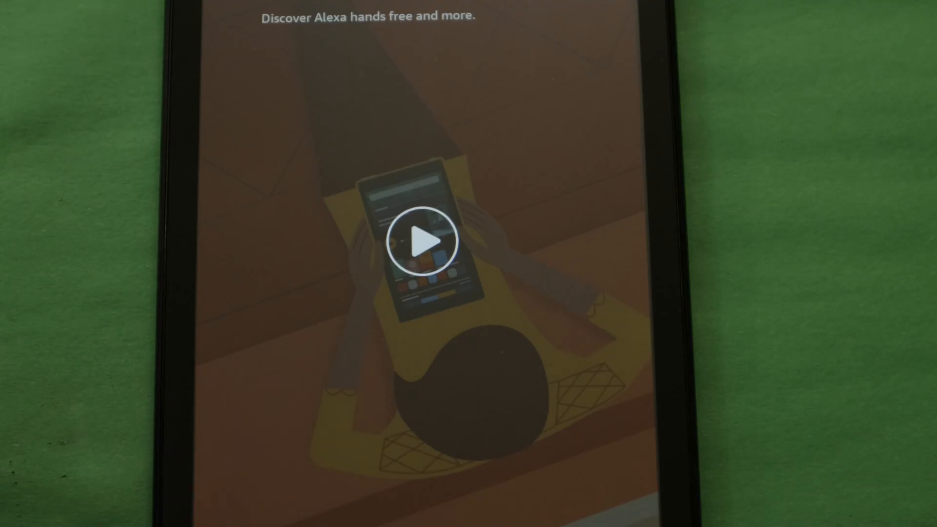
{"action": "left_click", "coordinate": [423, 240]}
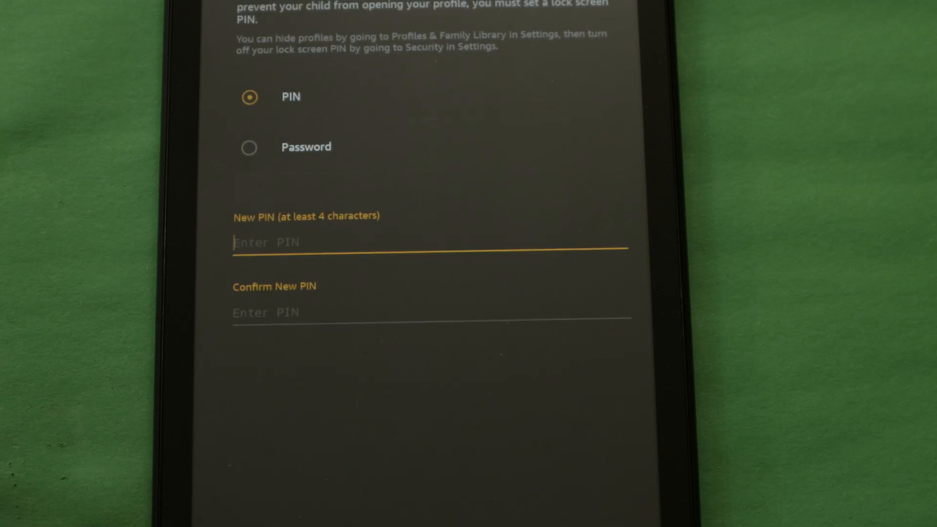
Enter a 4-digit lock screen PIN and re-enter it to confirm.
{"action": "left_click", "coordinate": [428, 242]}
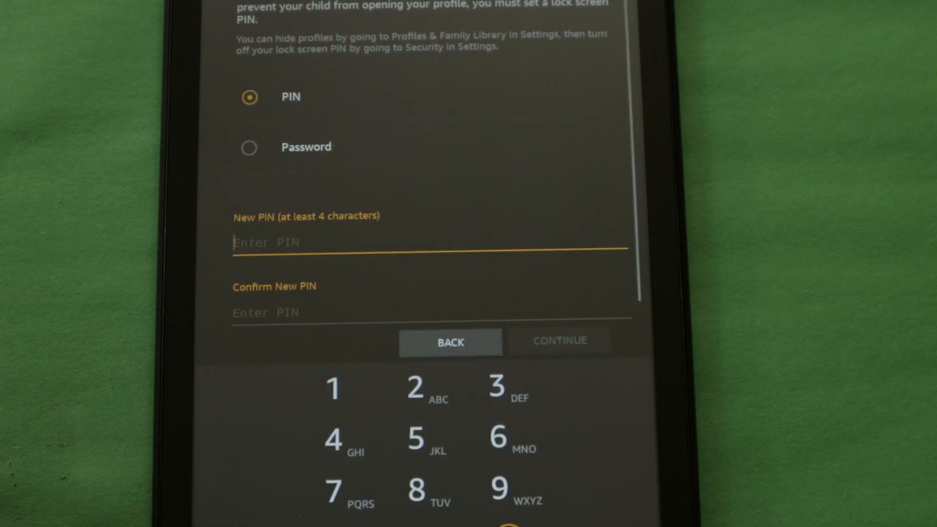
{"action": "left_click", "coordinate": [415, 387]}
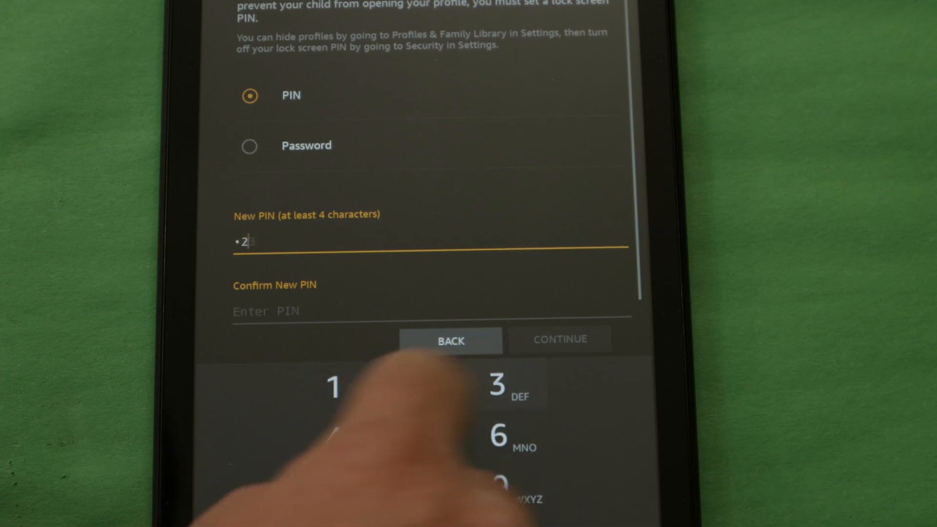
{"action": "type", "text": "2"}
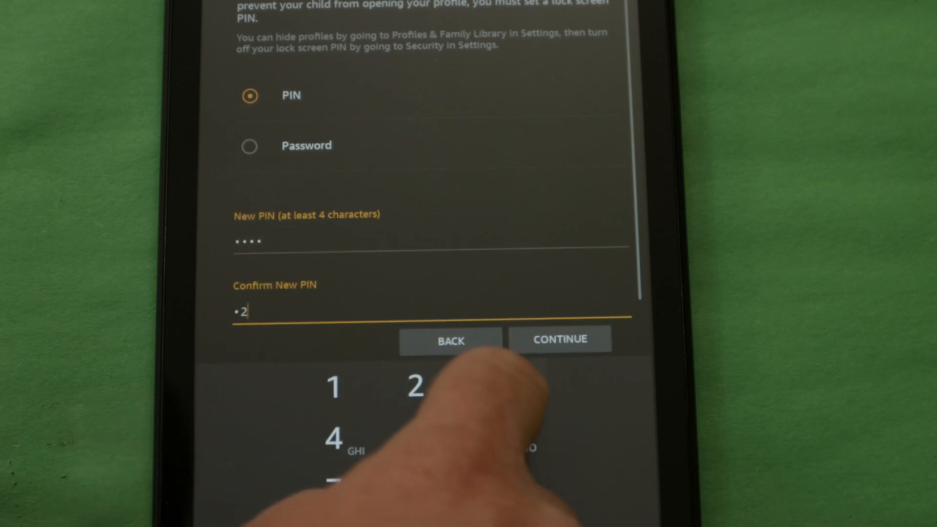
{"action": "left_click", "coordinate": [560, 339]}
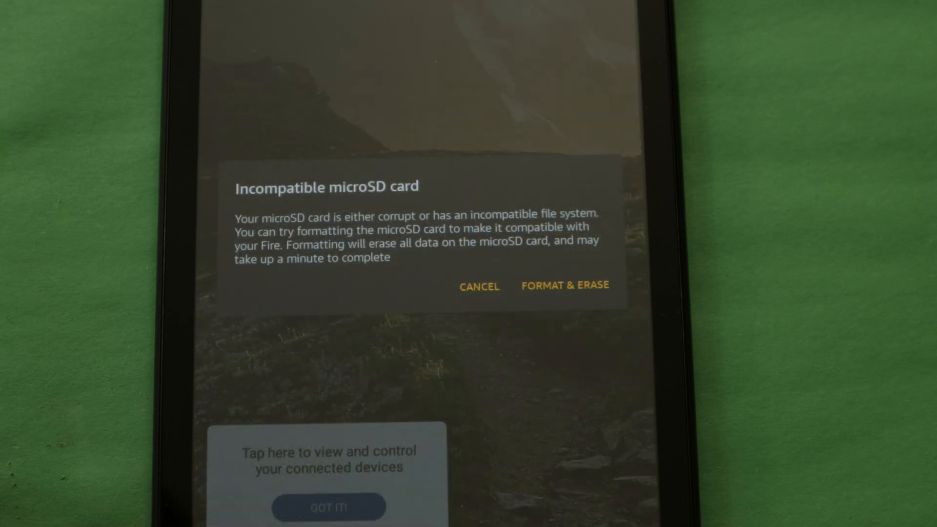
Format the SanDisk microSD card as tablet storage and move content onto it.
{"action": "left_click", "coordinate": [564, 285]}
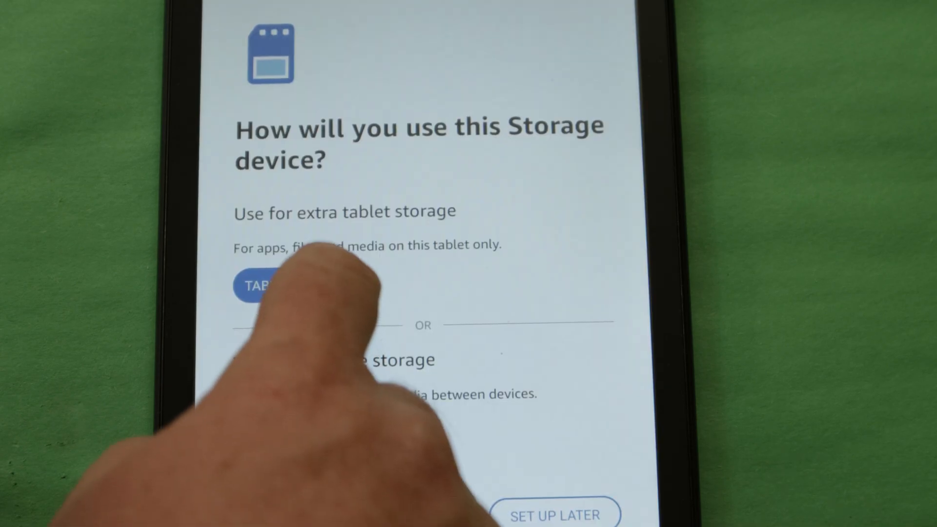
{"action": "left_click", "coordinate": [255, 285]}
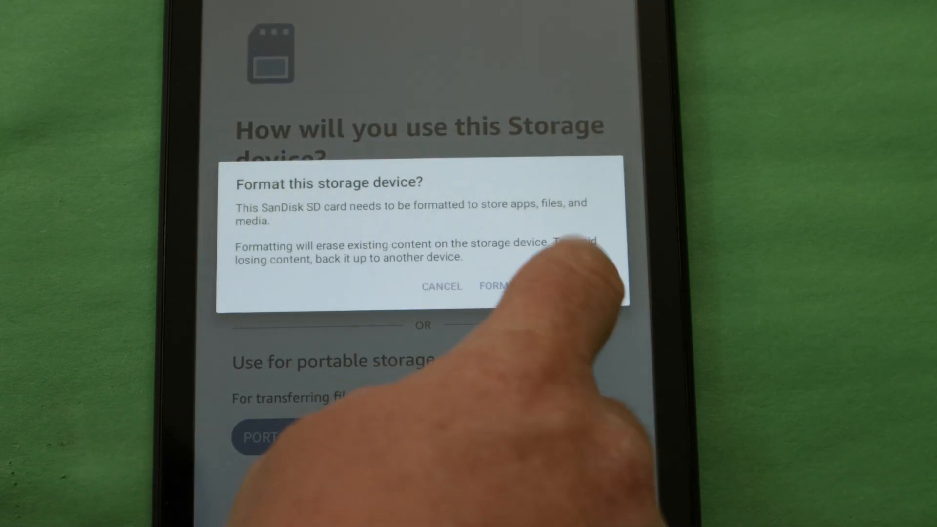
{"action": "left_click", "coordinate": [498, 286]}
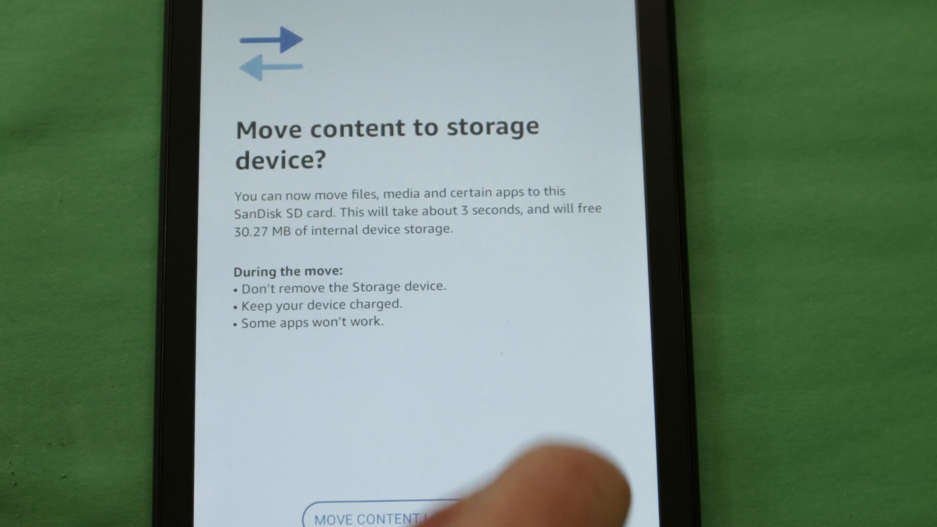
{"action": "left_click", "coordinate": [382, 516]}
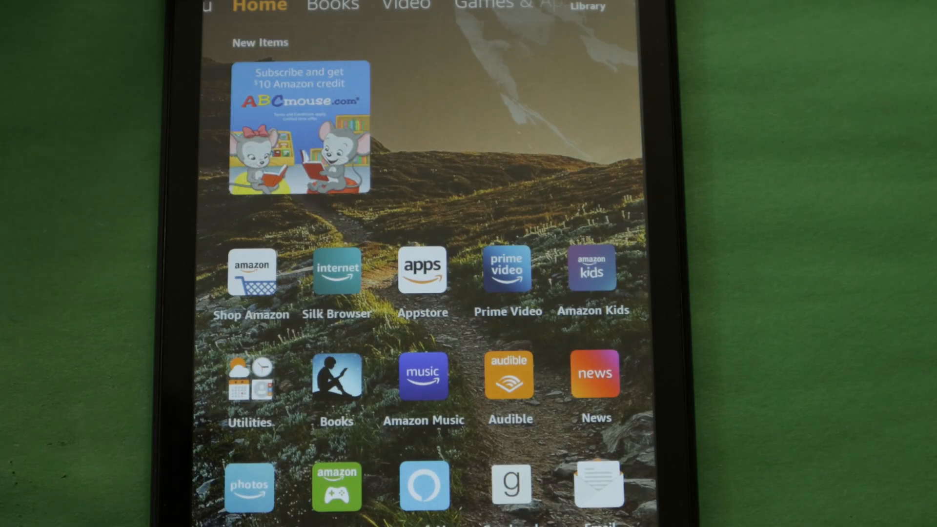
Hide the child profile from the lock screen in Profiles & Family Library.
{"action": "left_click_drag", "start_coordinate": [418, 12], "coordinate": [419, 239]}
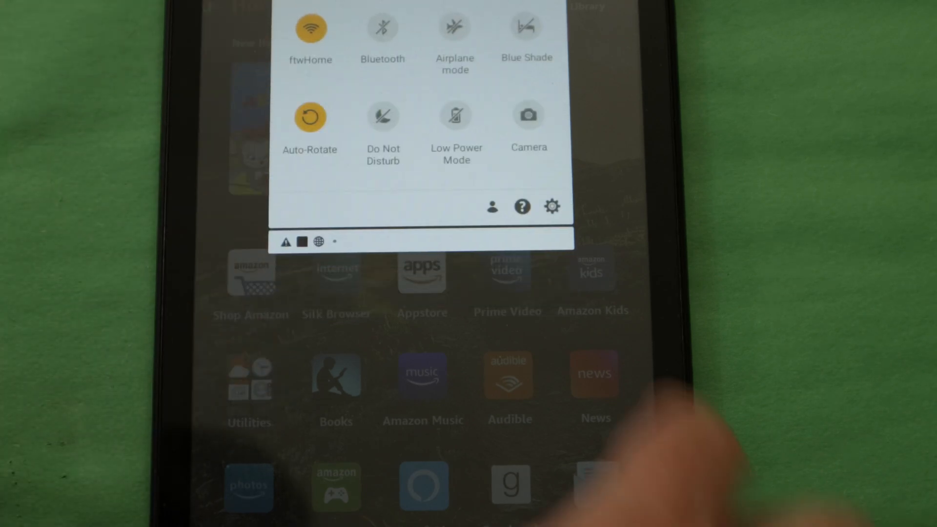
{"action": "left_click", "coordinate": [552, 207]}
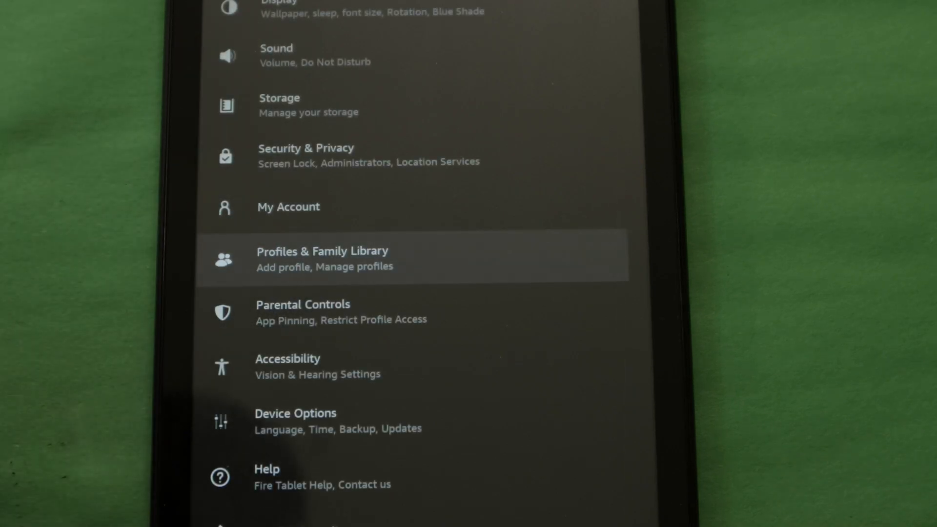
{"action": "left_click", "coordinate": [321, 258]}
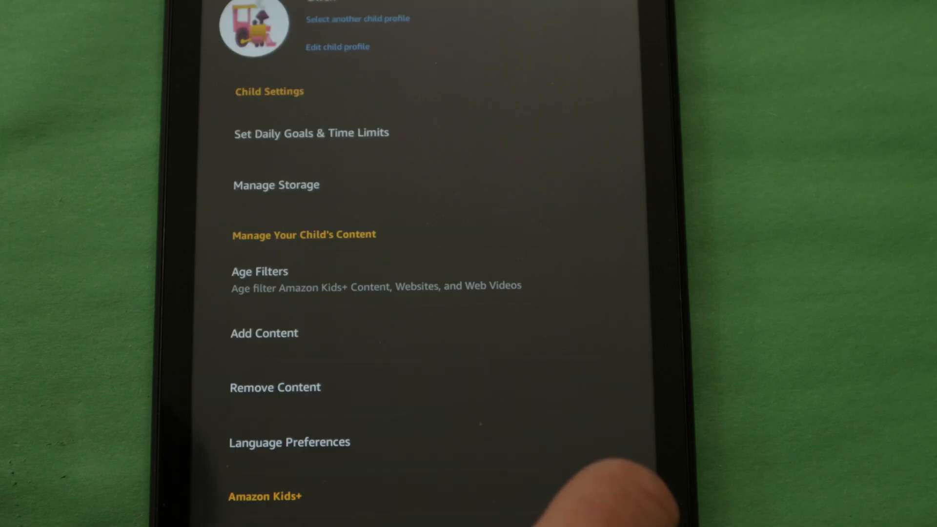
{"action": "scroll", "scroll_direction": "down", "scroll_amount": 3}
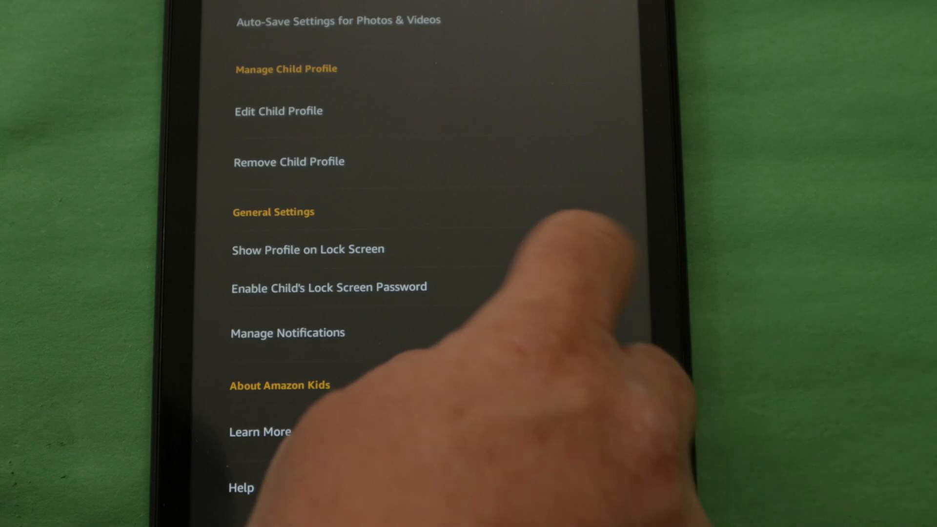
{"action": "left_click", "coordinate": [577, 250]}
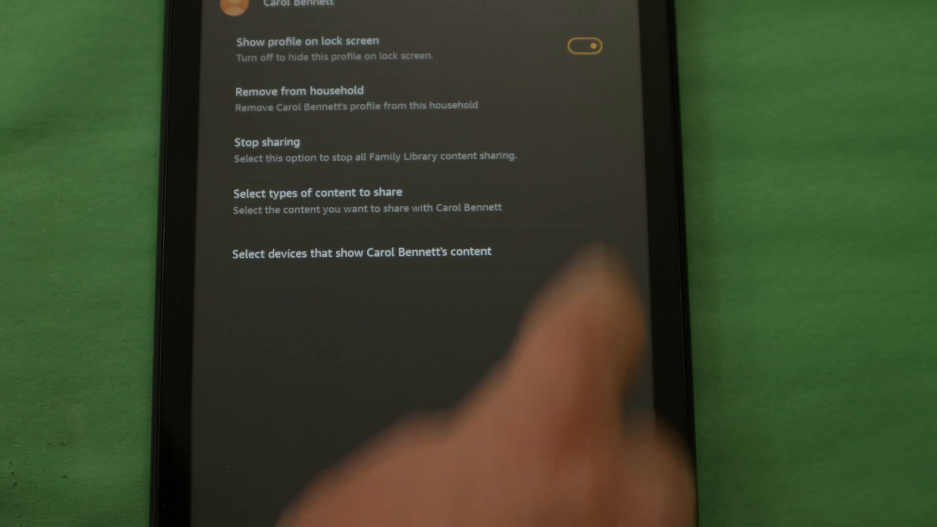
{"action": "left_click", "coordinate": [585, 46]}
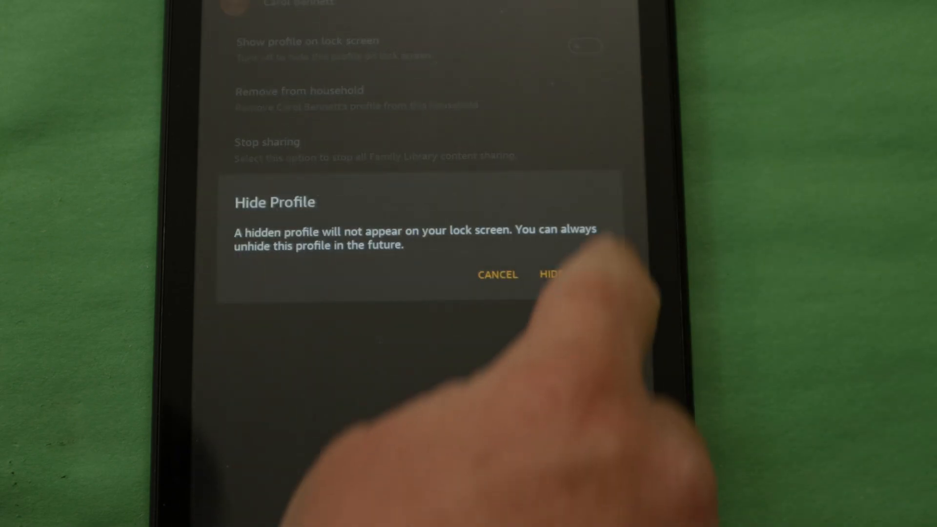
{"action": "left_click", "coordinate": [550, 274]}
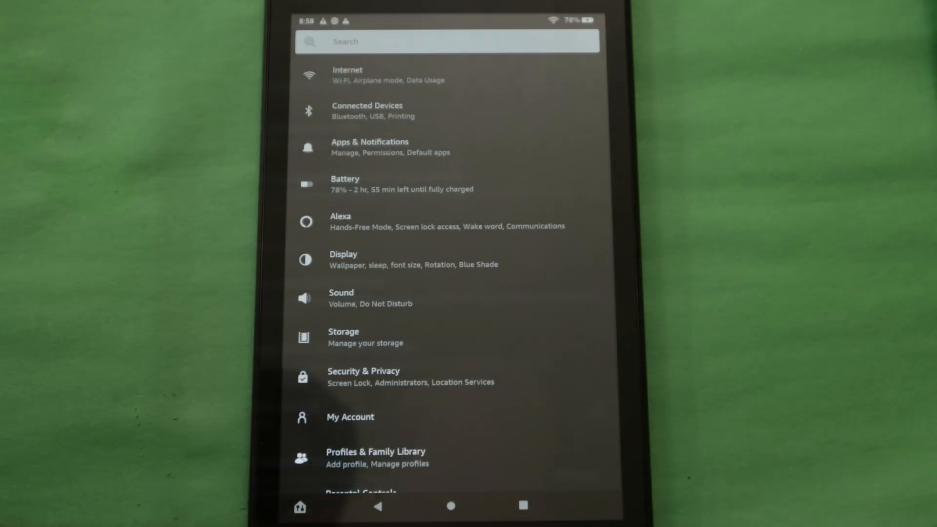
Unlock Developer Options from About Fire Tablet, then open them under Device Options.
{"action": "scroll", "scroll_direction": "down", "scroll_amount": 3}
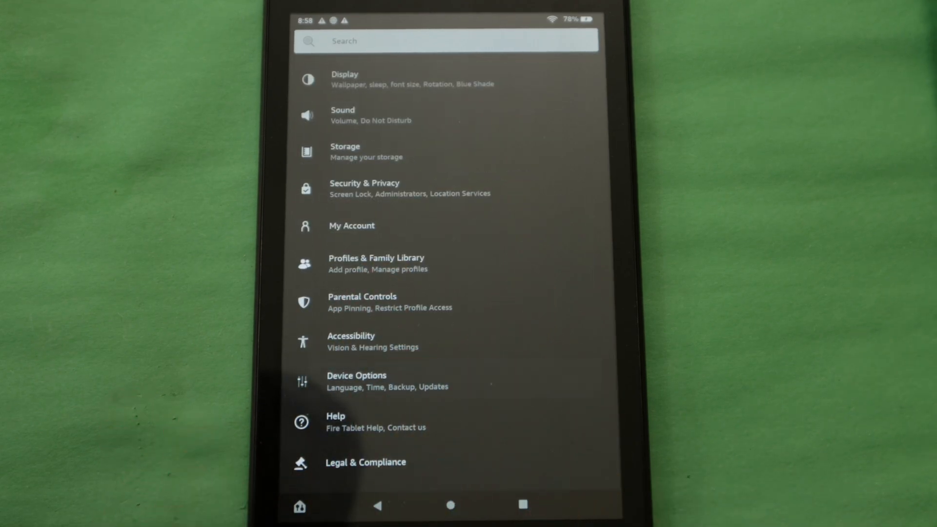
{"action": "left_click", "coordinate": [356, 381]}
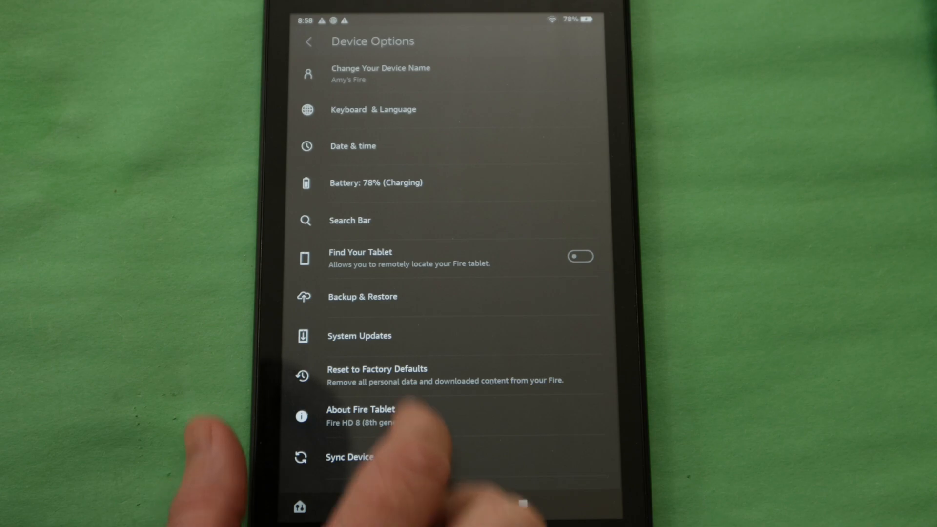
{"action": "left_click", "coordinate": [360, 415]}
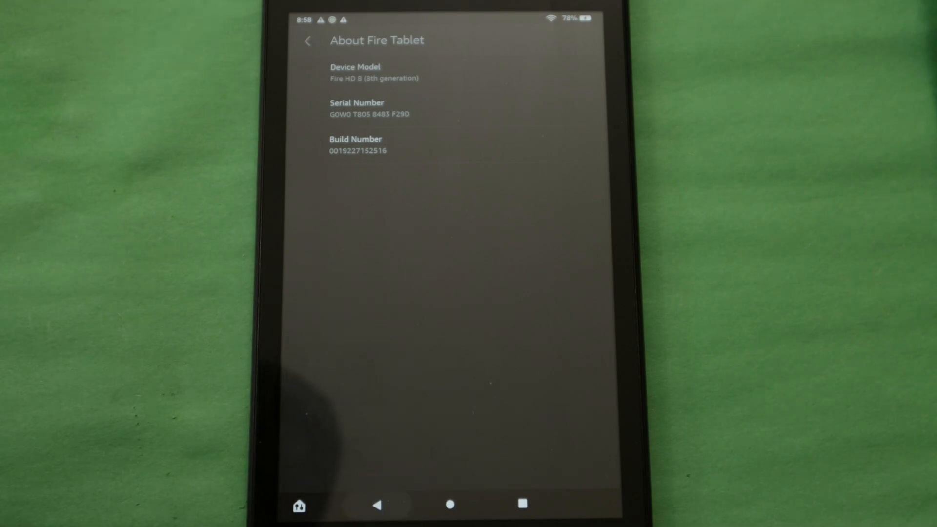
{"action": "left_click", "coordinate": [307, 40]}
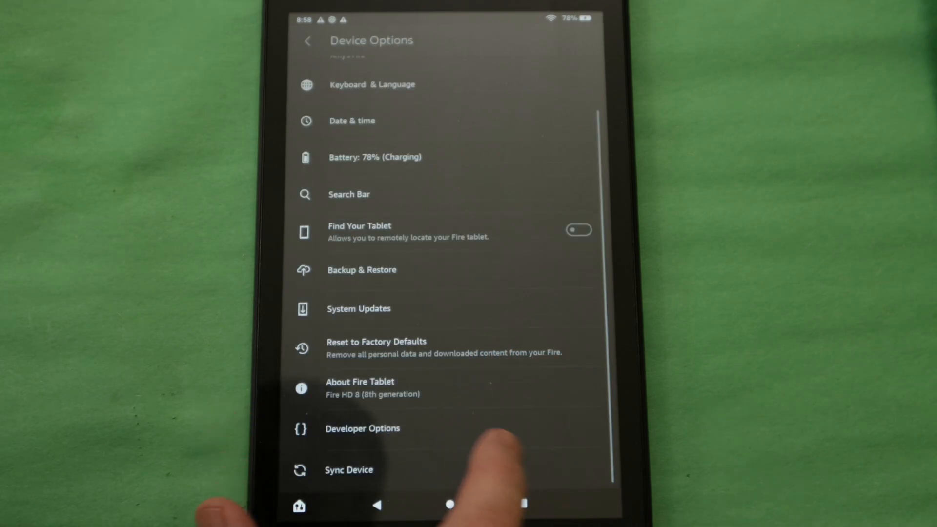
{"action": "left_click", "coordinate": [362, 429]}
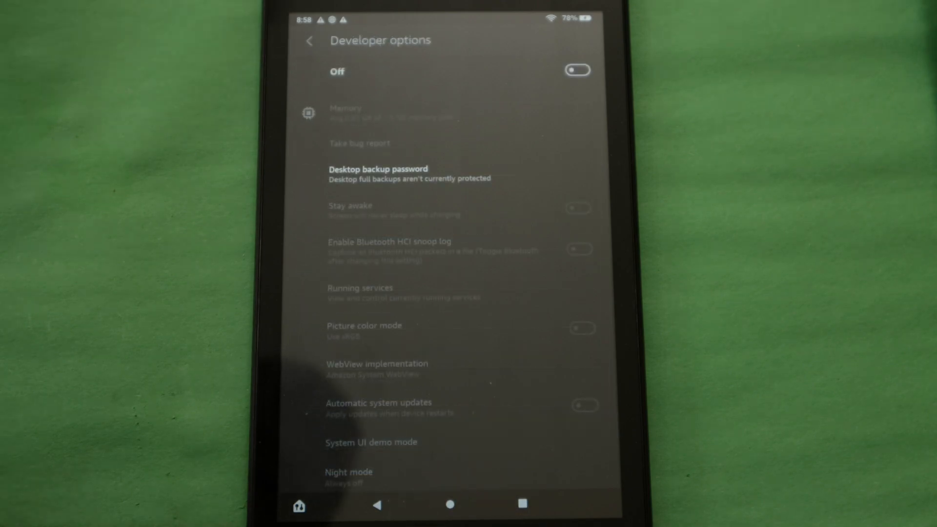
Switch on developer options and enable and allow USB debugging.
{"action": "left_click", "coordinate": [576, 69]}
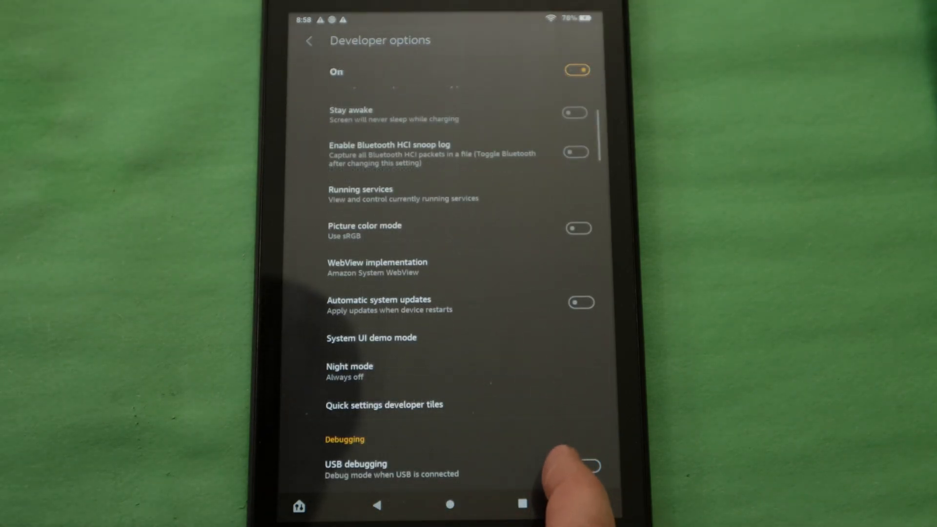
{"action": "left_click", "coordinate": [588, 467]}
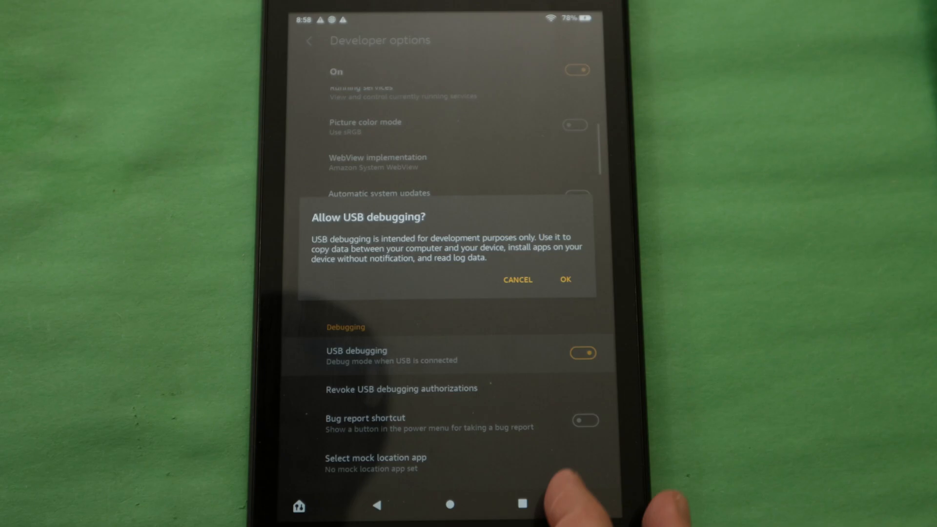
{"action": "left_click", "coordinate": [564, 279]}
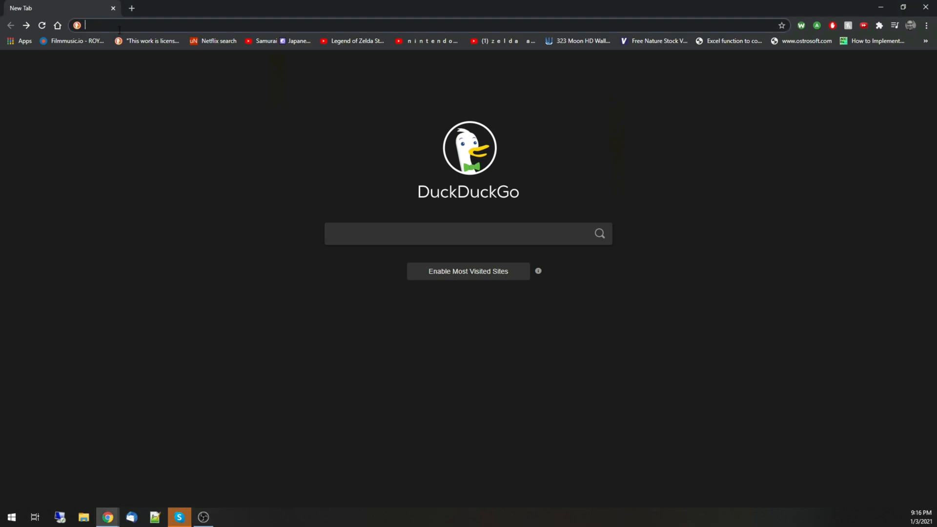
Search DuckDuckGo for 'fire toolbox' and open the XDA Fire Toolbox V10.2 thread.
{"action": "type", "text": "fire toolbox"}
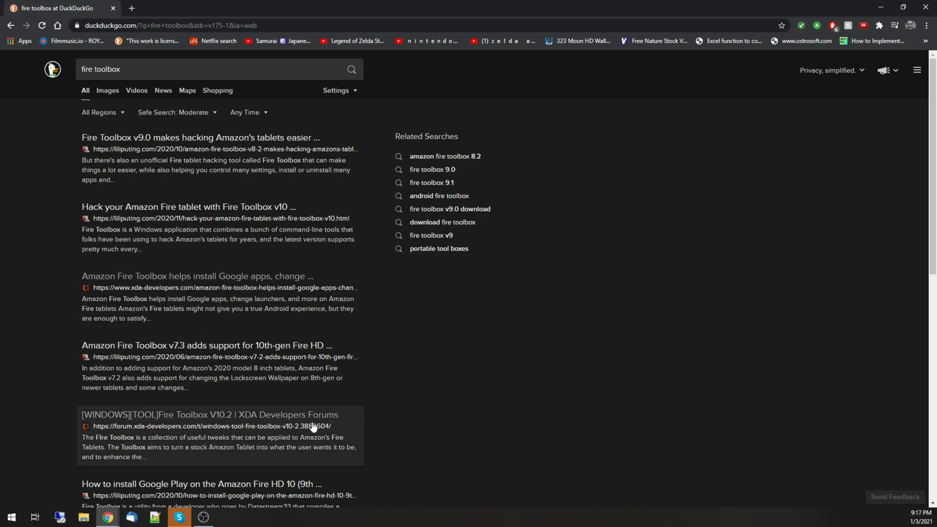
{"action": "left_click", "coordinate": [209, 414]}
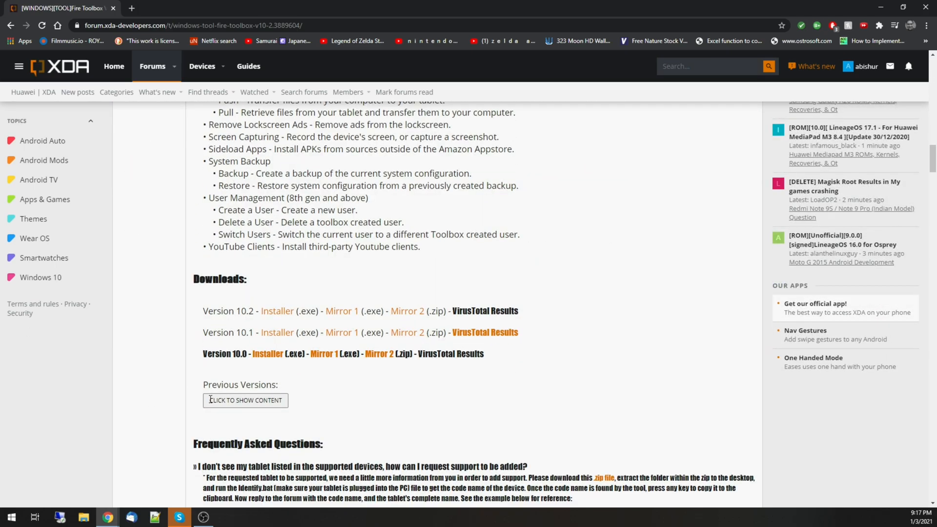
Download the Fire Toolbox Version 10.2 installer and save it to the desktop.
{"action": "left_click", "coordinate": [277, 310]}
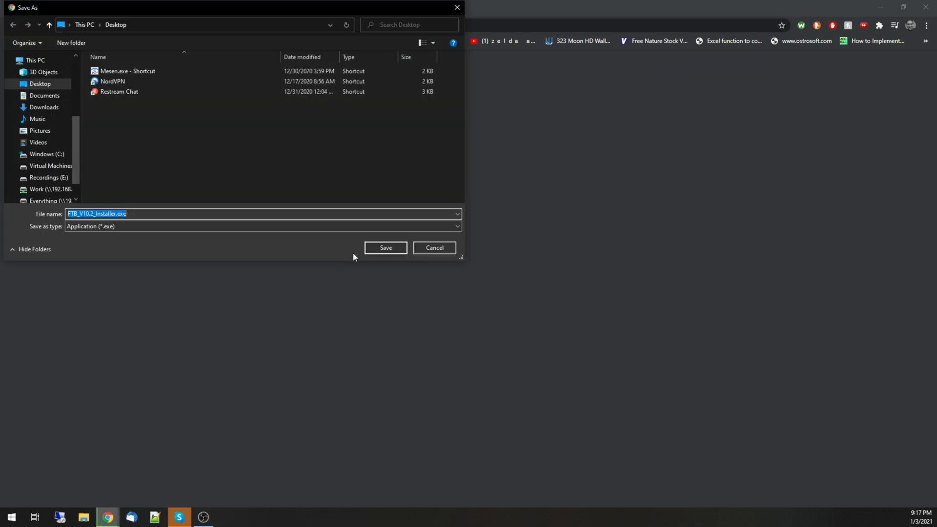
{"action": "left_click", "coordinate": [385, 247]}
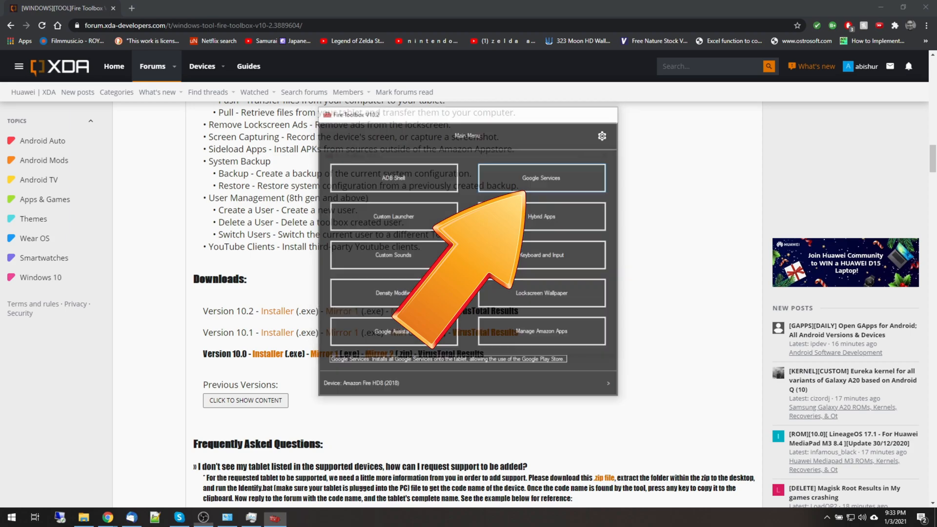
Run Fire Toolbox's Google Services installer and dismiss the wait-before-signing-in notice.
{"action": "left_click", "coordinate": [541, 178]}
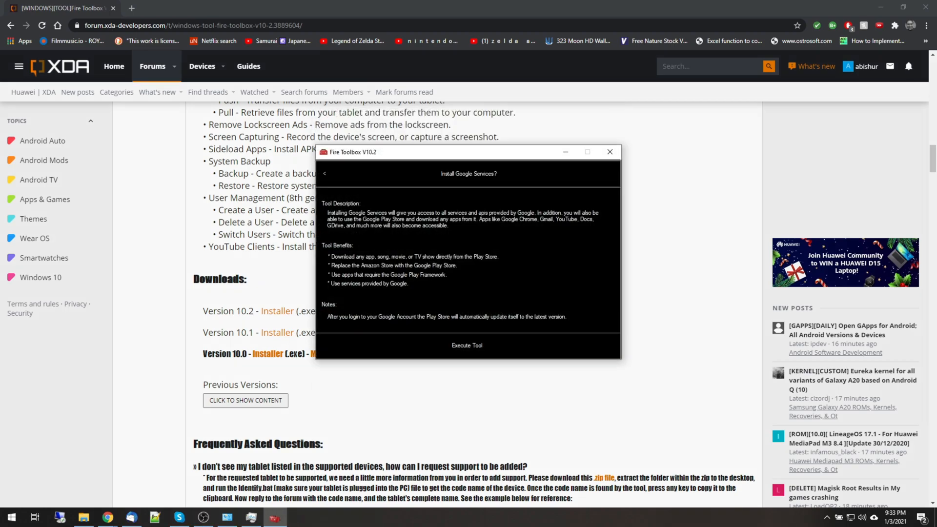
{"action": "left_click", "coordinate": [466, 345]}
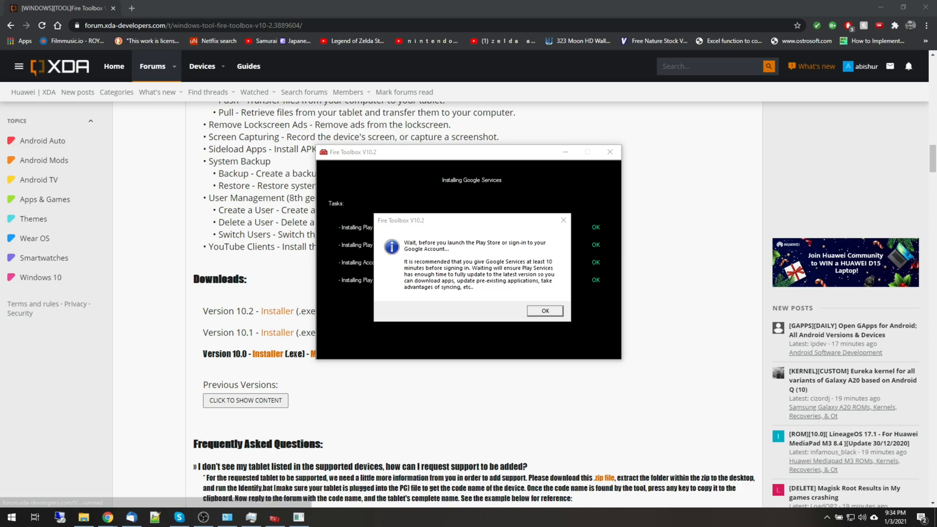
{"action": "left_click", "coordinate": [543, 310]}
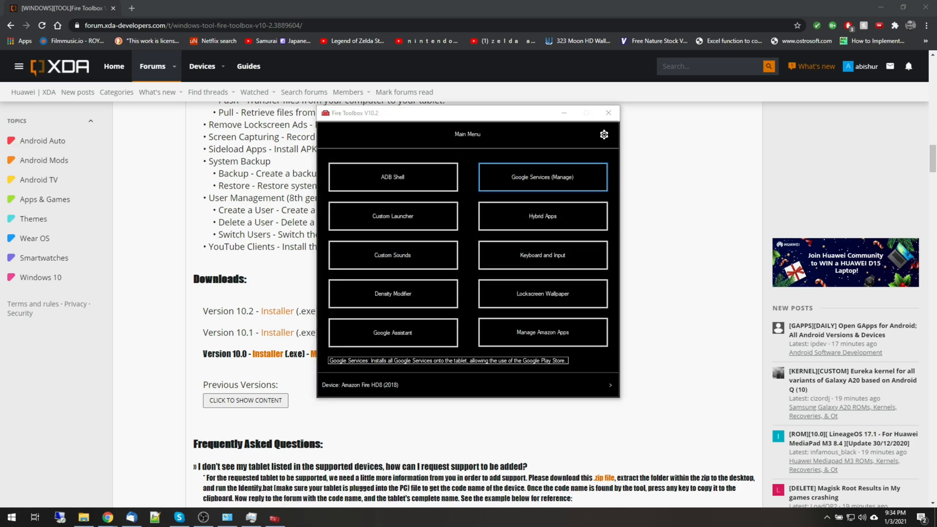
{"action": "mouse_move", "coordinate": [393, 215]}
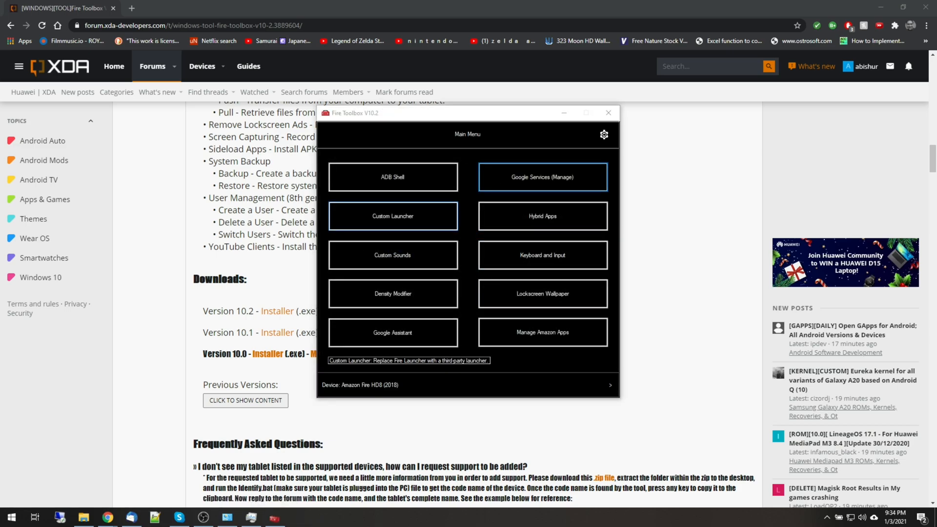
Install Nova Launcher as the custom launcher, replacing Fire Launcher.
{"action": "left_click", "coordinate": [392, 216]}
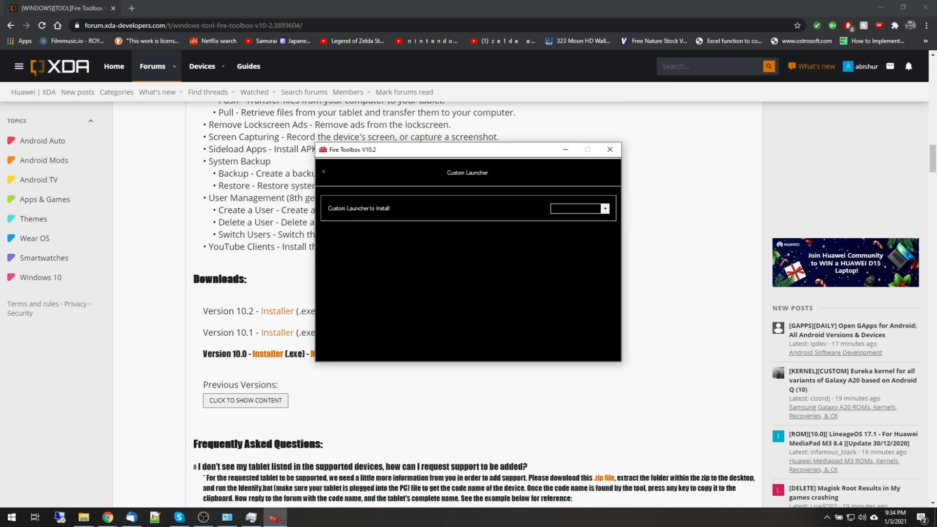
{"action": "left_click", "coordinate": [604, 208]}
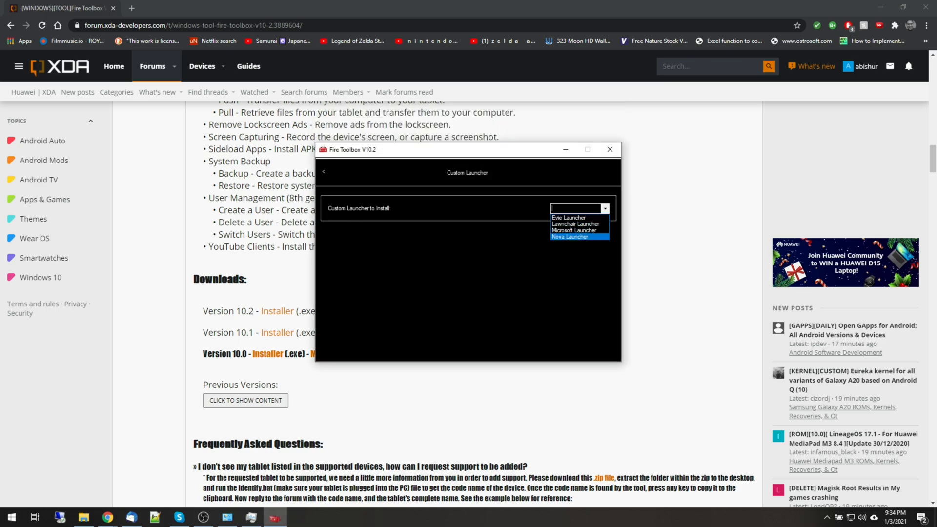
{"action": "left_click", "coordinate": [570, 237]}
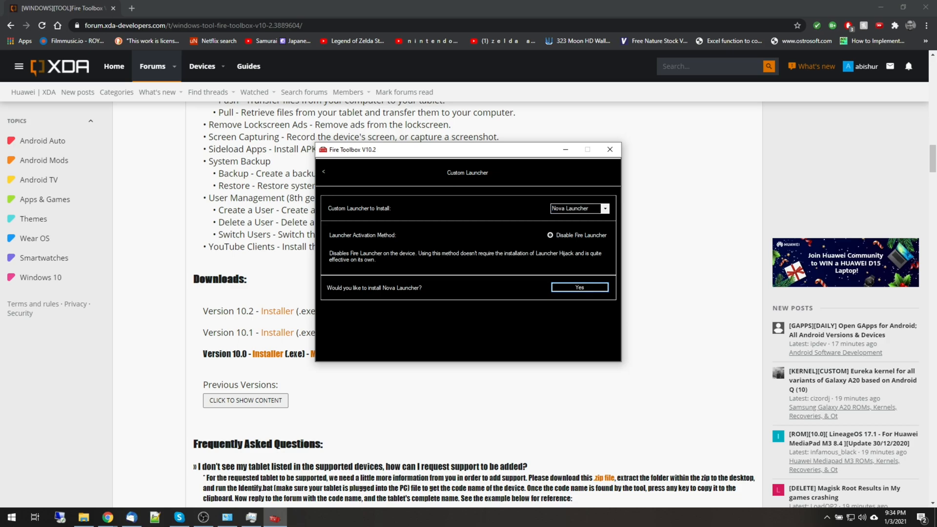
{"action": "left_click", "coordinate": [577, 287]}
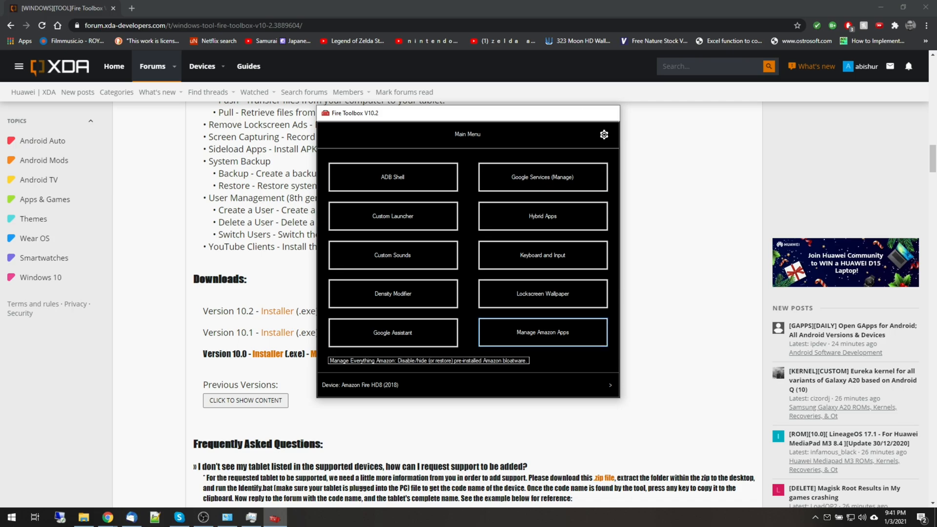
Disable Amazon Newsstand, Amazon Music, Goodreads, Weather and other unwanted Amazon apps.
{"action": "left_click", "coordinate": [541, 332]}
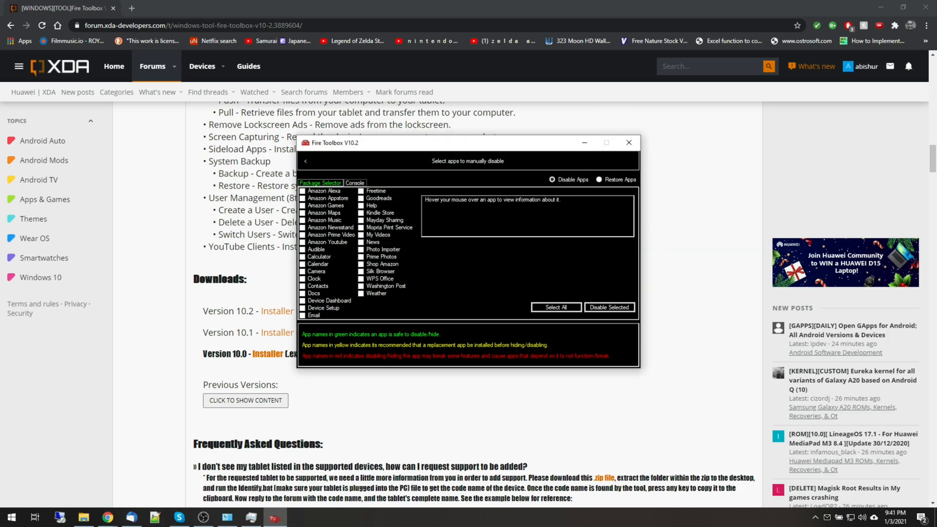
{"action": "mouse_move", "coordinate": [326, 205]}
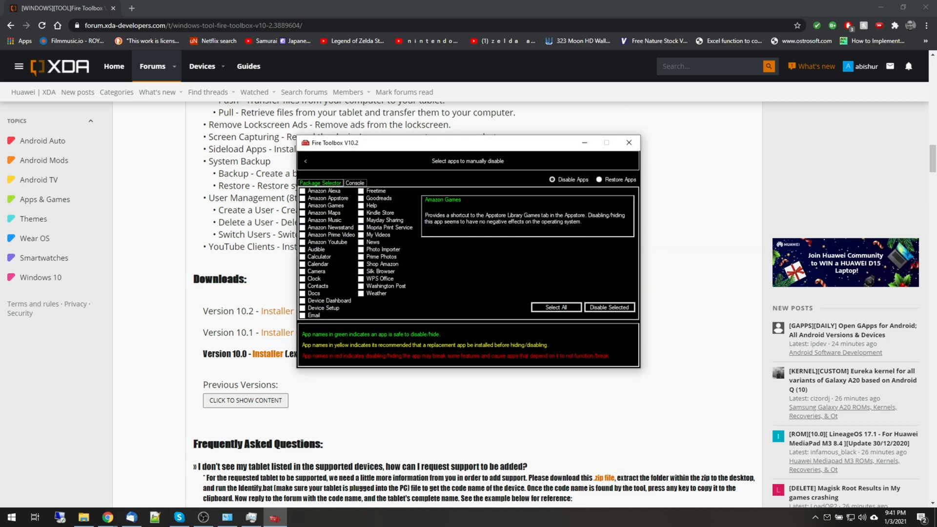
{"action": "left_click", "coordinate": [331, 228]}
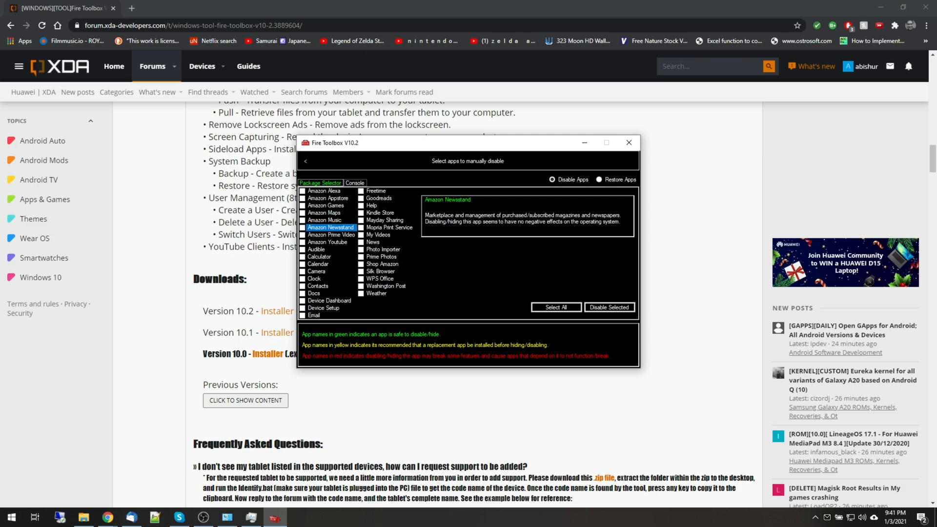
{"action": "left_click", "coordinate": [325, 220]}
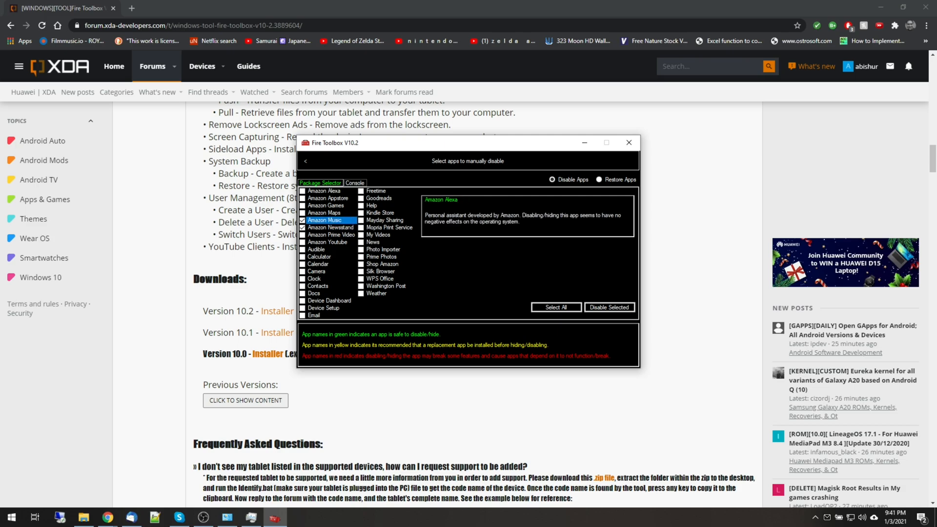
{"action": "mouse_move", "coordinate": [327, 197]}
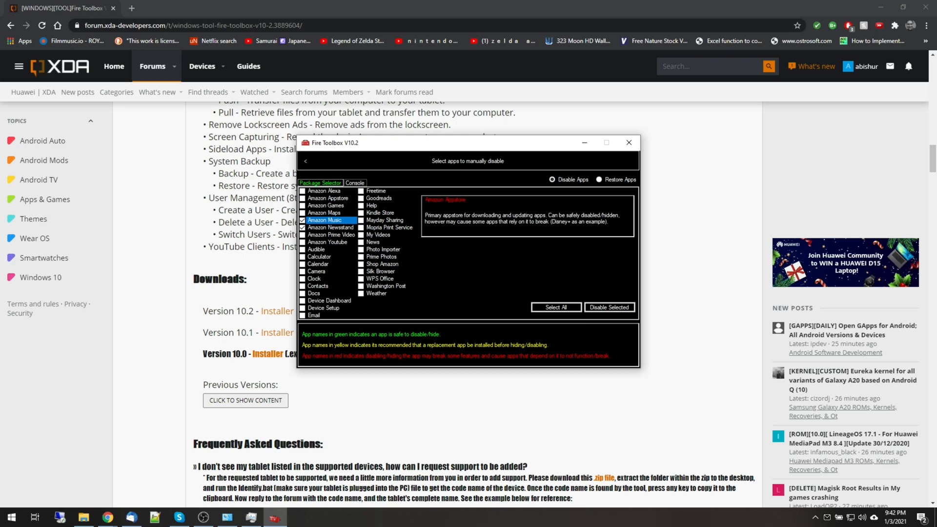
{"action": "mouse_move", "coordinate": [324, 213]}
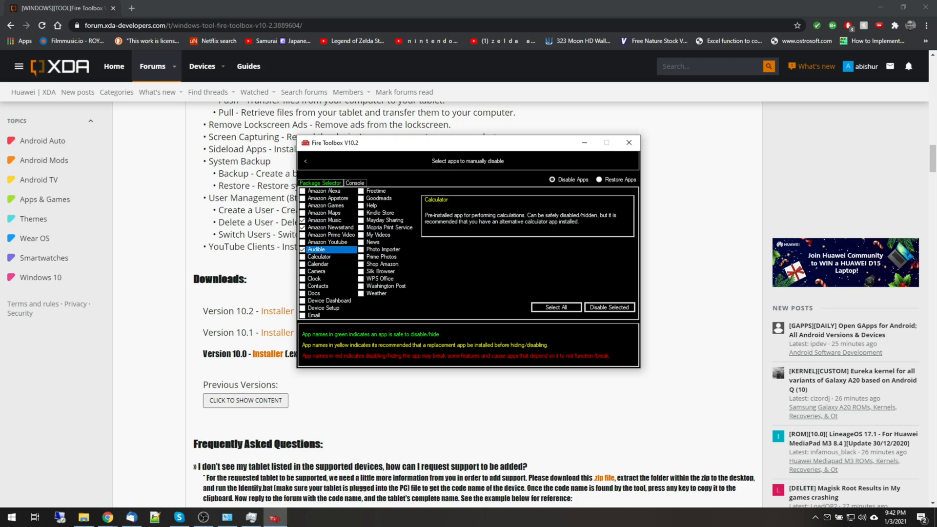
{"action": "left_click", "coordinate": [317, 249]}
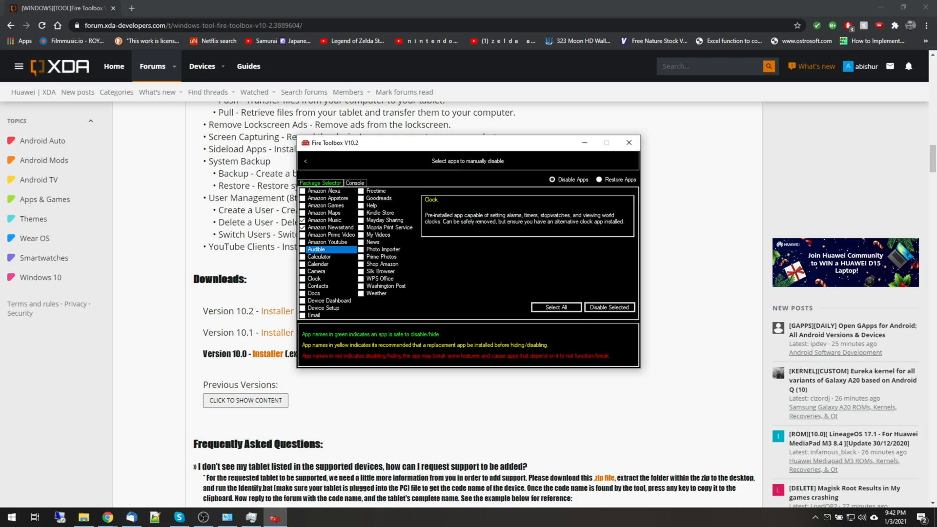
{"action": "left_click", "coordinate": [376, 293]}
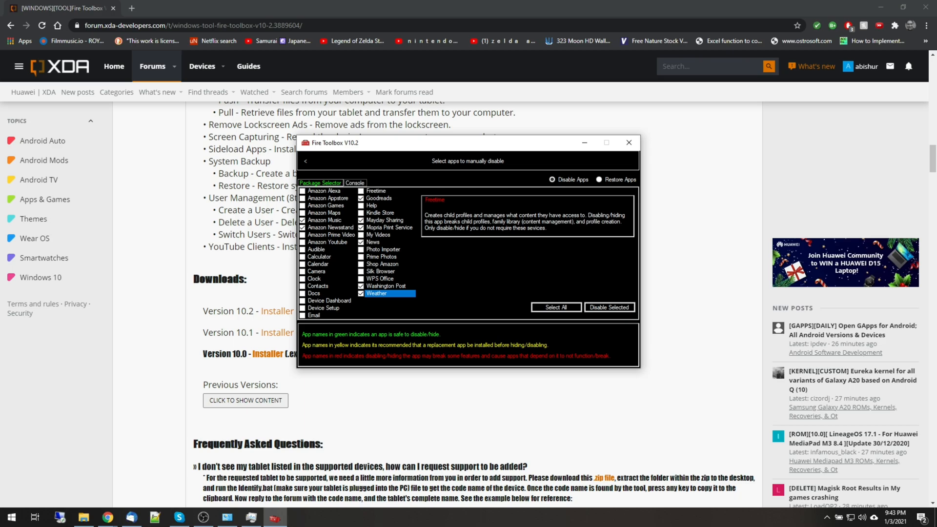
{"action": "left_click", "coordinate": [304, 160]}
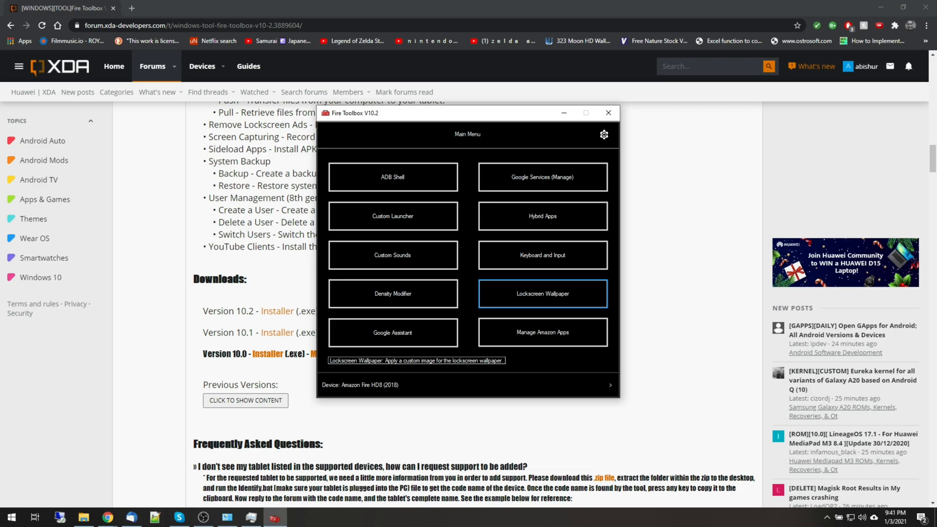
{"action": "mouse_move", "coordinate": [541, 332]}
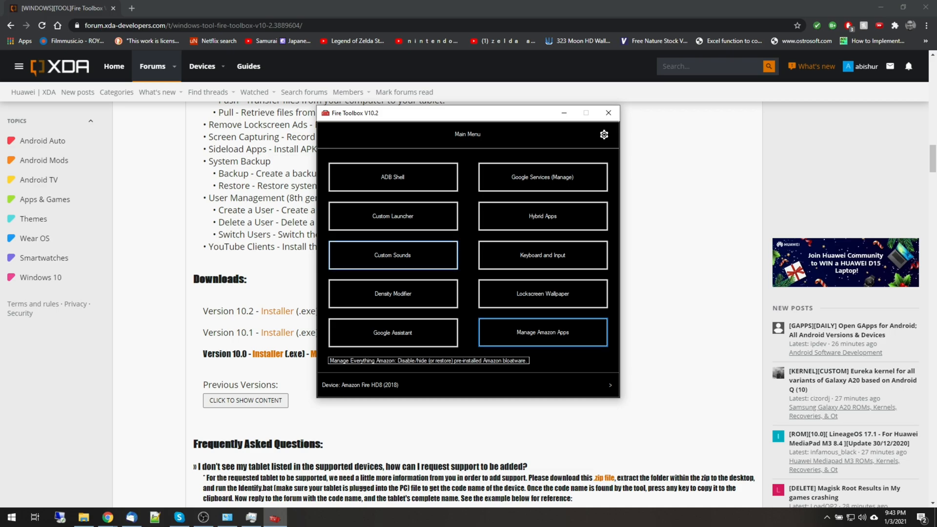
Run the Remove Lockscreen Ads tool from the next tools page, accepting its warning.
{"action": "left_click", "coordinate": [610, 385]}
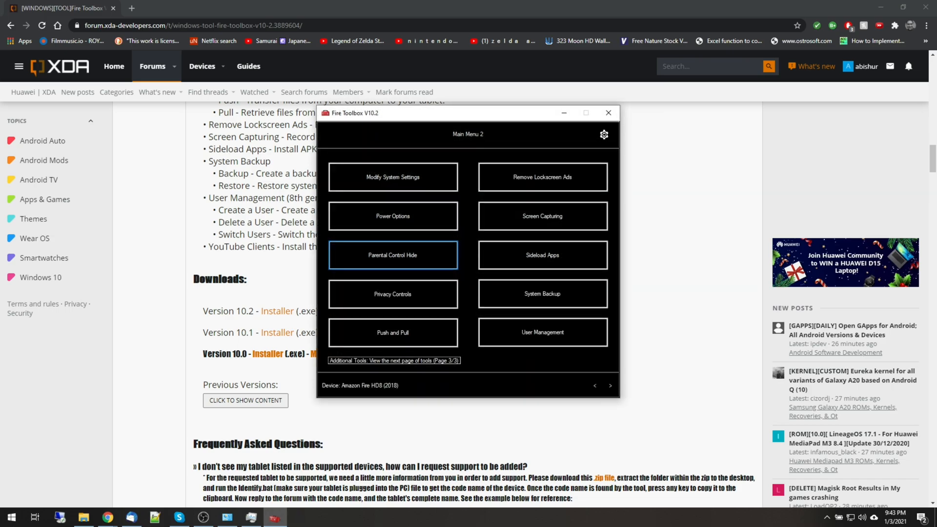
{"action": "left_click", "coordinate": [541, 177]}
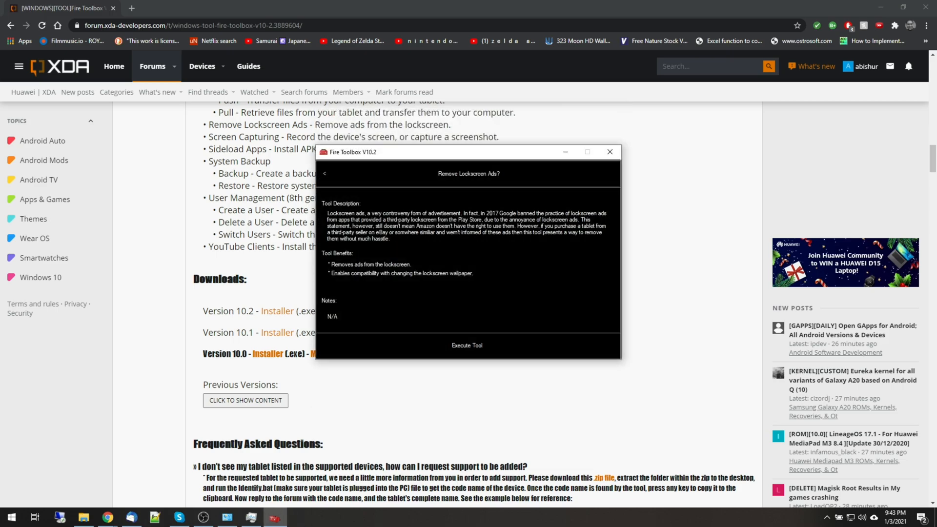
{"action": "left_click", "coordinate": [467, 345]}
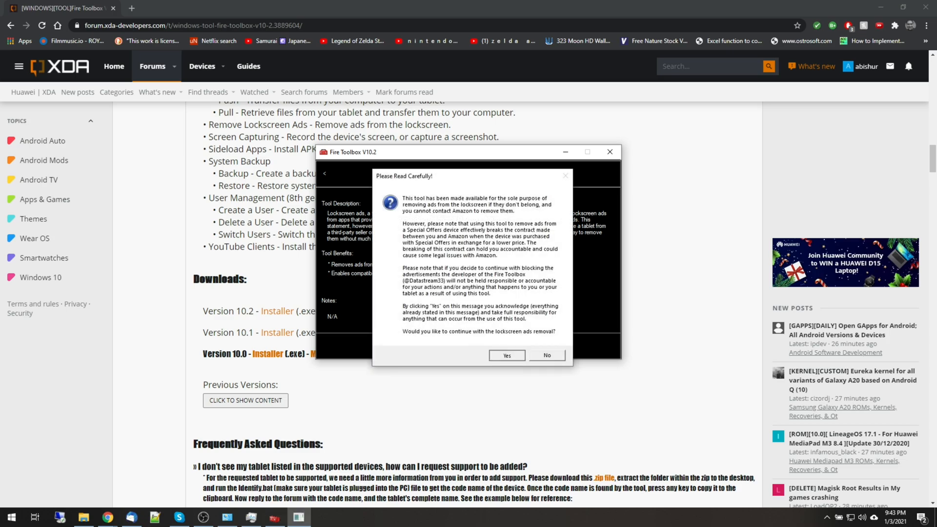
{"action": "left_click", "coordinate": [505, 355]}
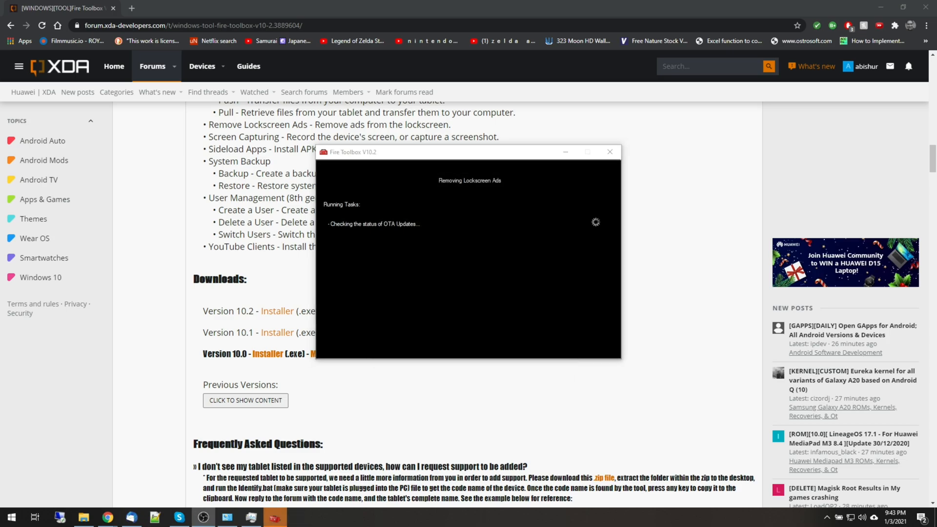